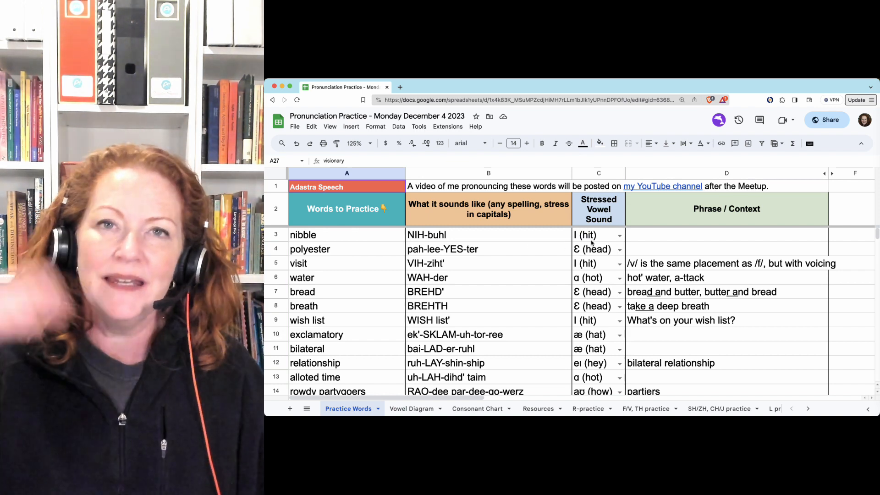
# Review the rows for bread, breath, wish list and exclamatory one by one
pyautogui.click(328, 249)
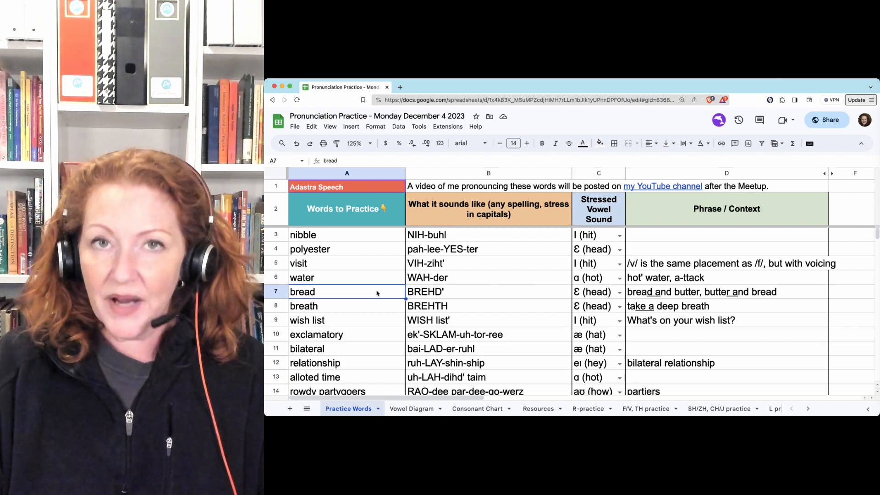
pyautogui.click(331, 306)
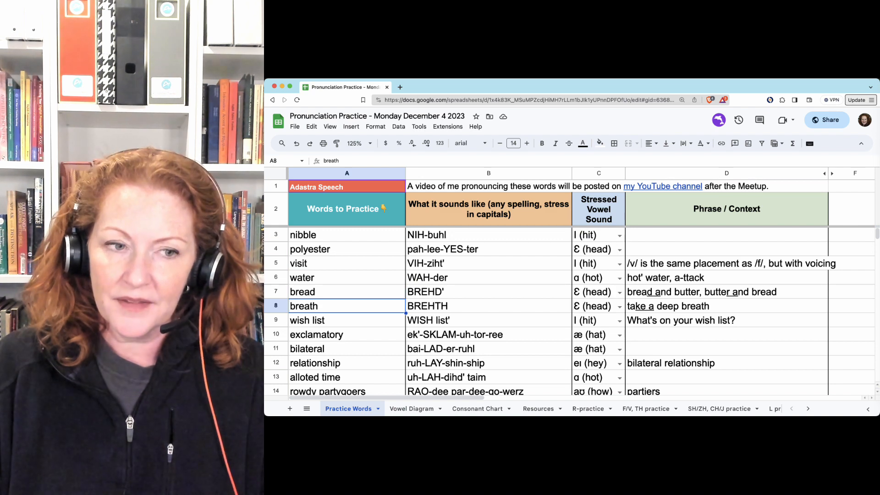
pyautogui.click(330, 291)
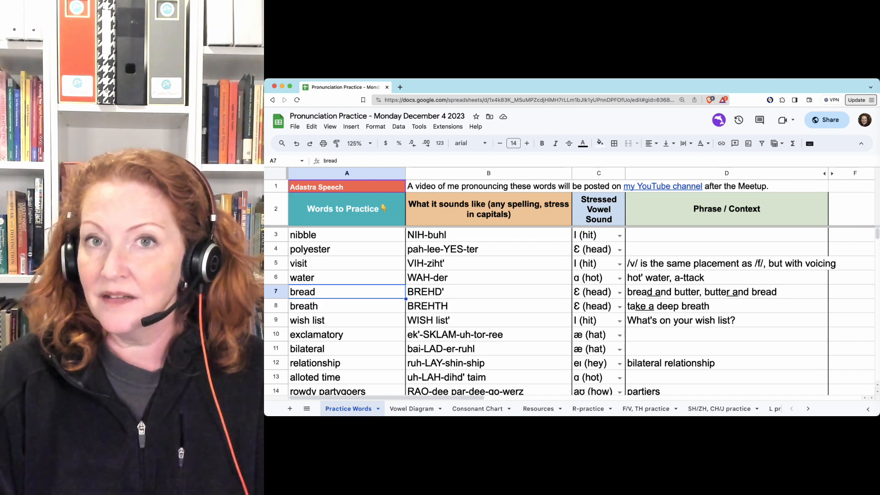
pyautogui.moveTo(753, 303)
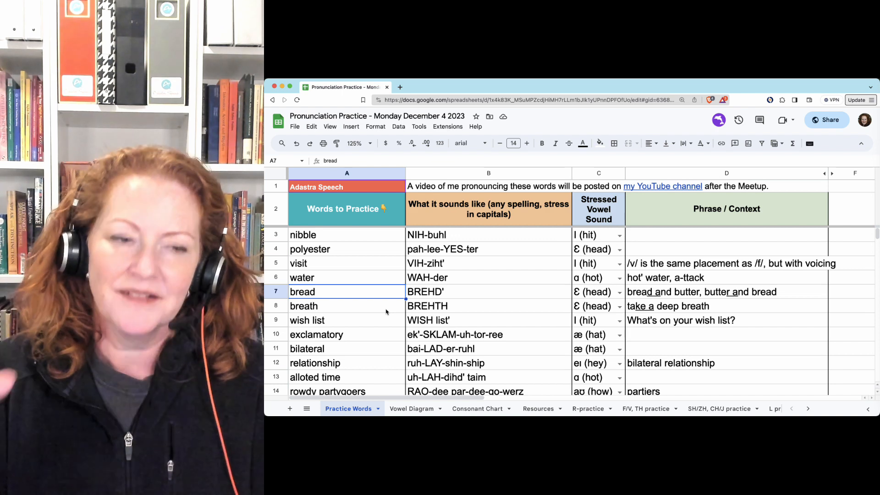
pyautogui.click(324, 320)
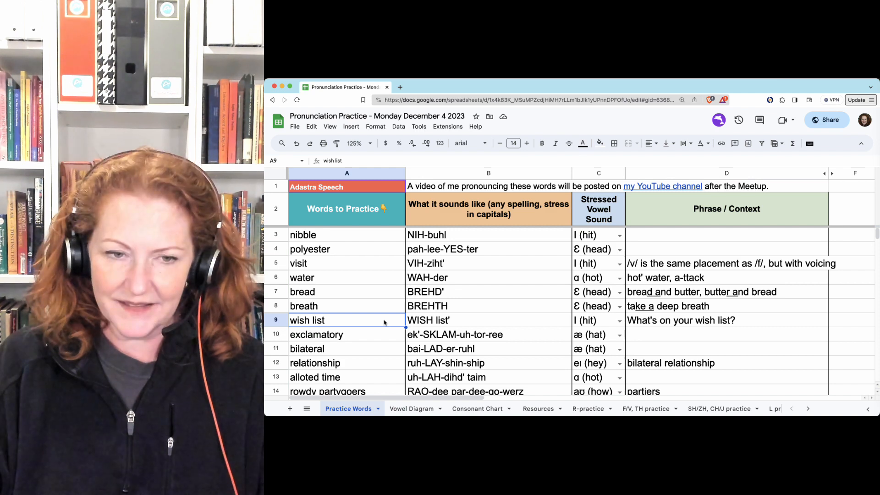
pyautogui.click(368, 335)
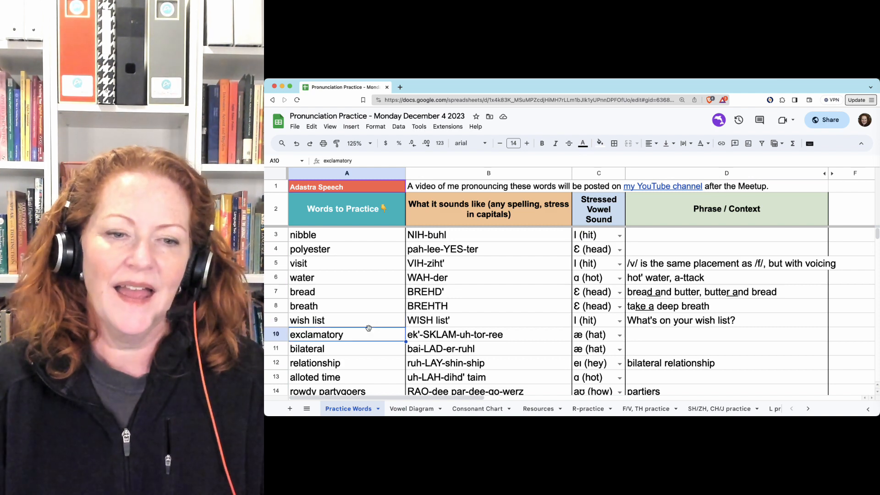
pyautogui.scroll(-3)
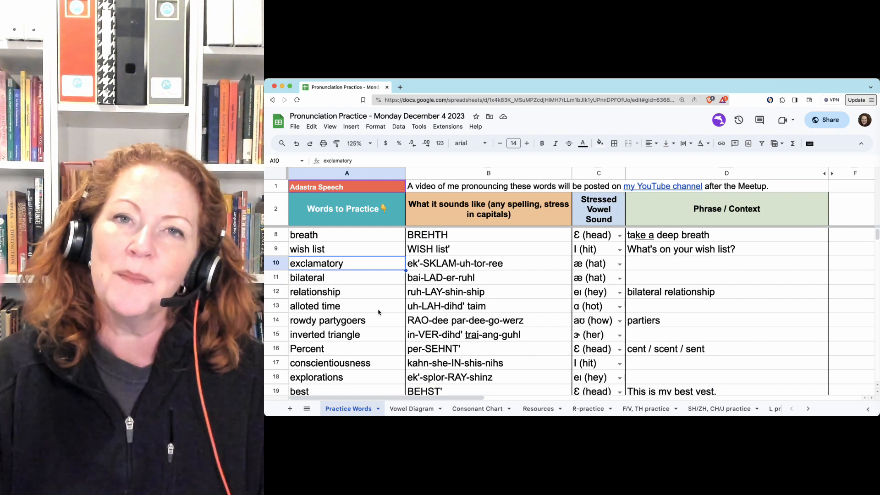
# Continue the row-by-row review through relationship, alloted time (partiers), explorations, best and launching
pyautogui.click(324, 276)
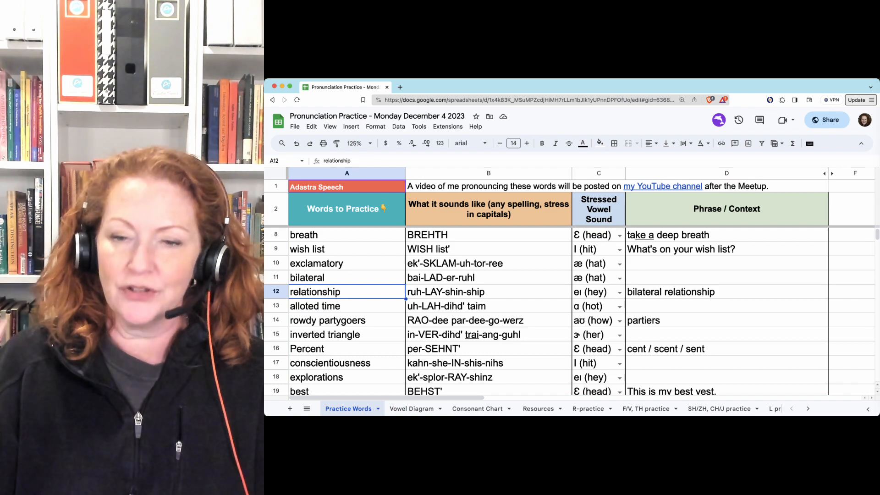
pyautogui.click(332, 306)
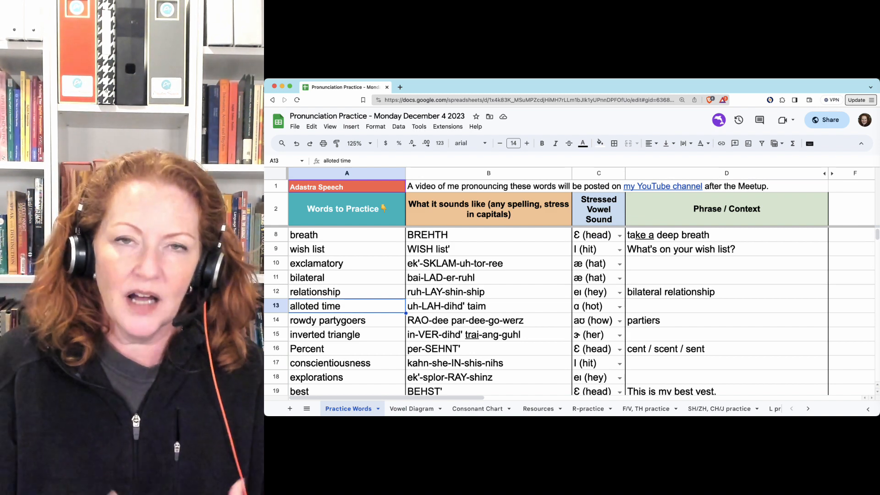
pyautogui.click(327, 319)
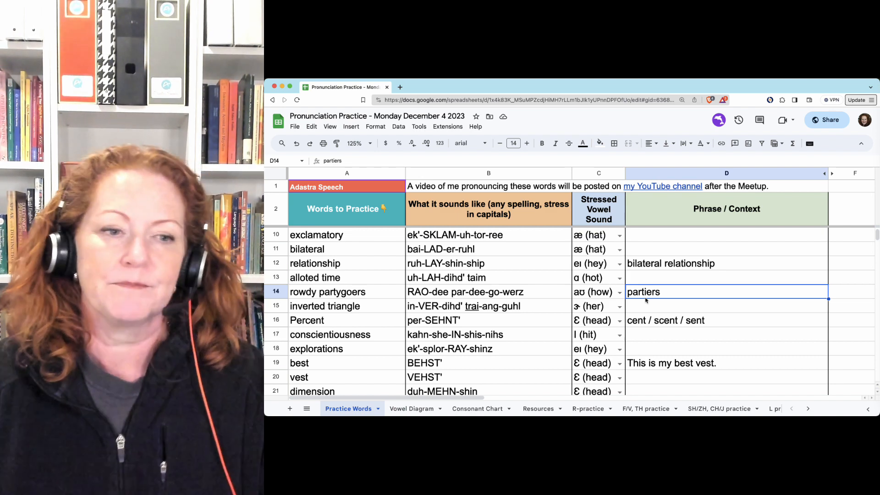
pyautogui.click(343, 306)
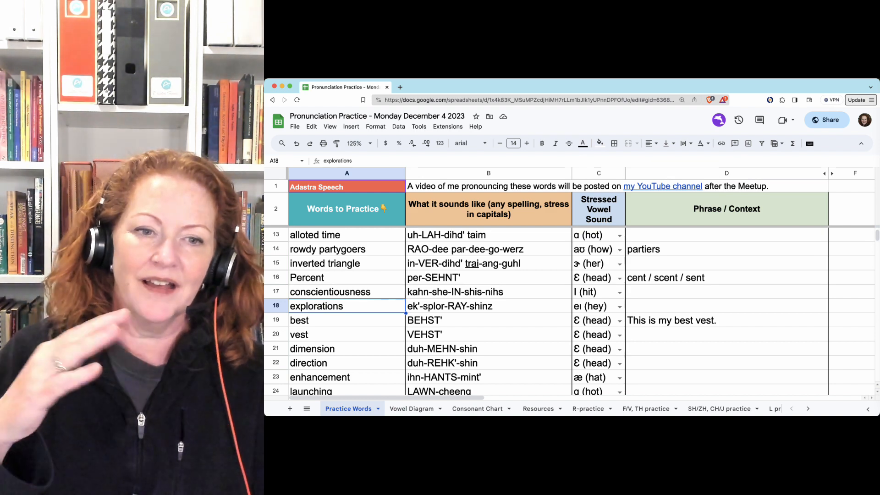
pyautogui.click(324, 320)
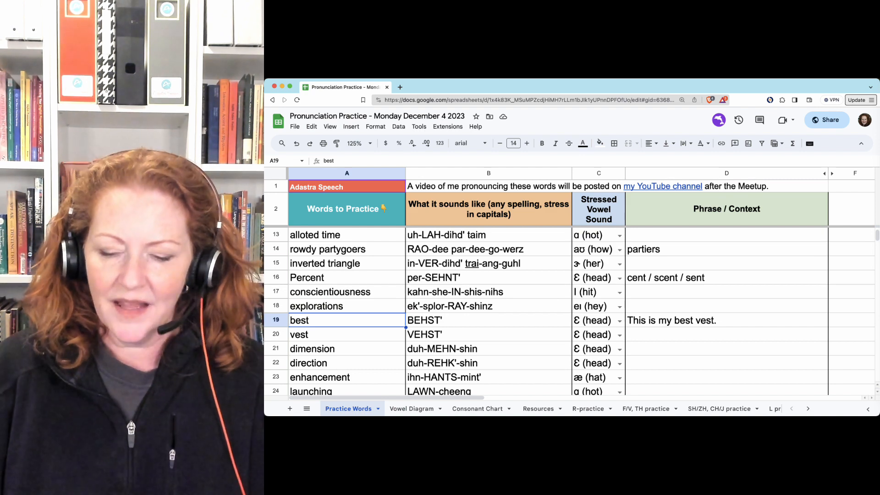
pyautogui.click(331, 333)
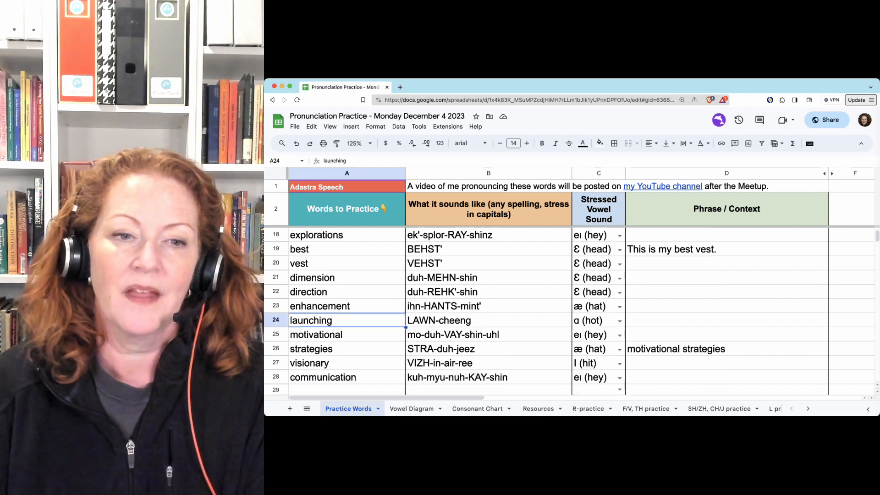
# Pass strategies and visionary, then begin typing "visiona" in communication's Phrase/Context cell D28
pyautogui.scroll(-3)
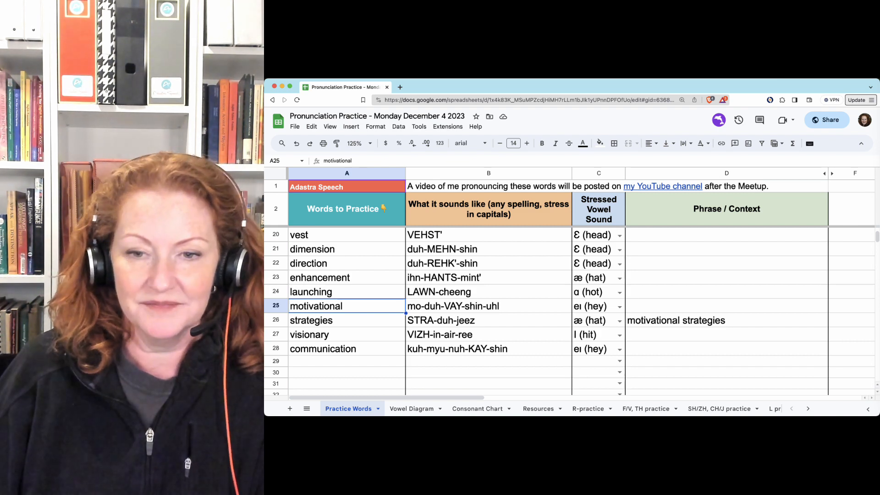
pyautogui.click(311, 320)
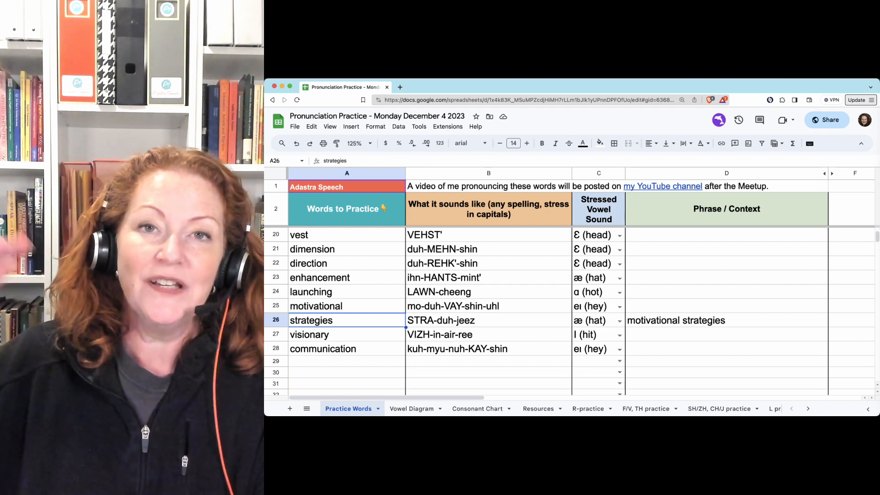
pyautogui.click(327, 334)
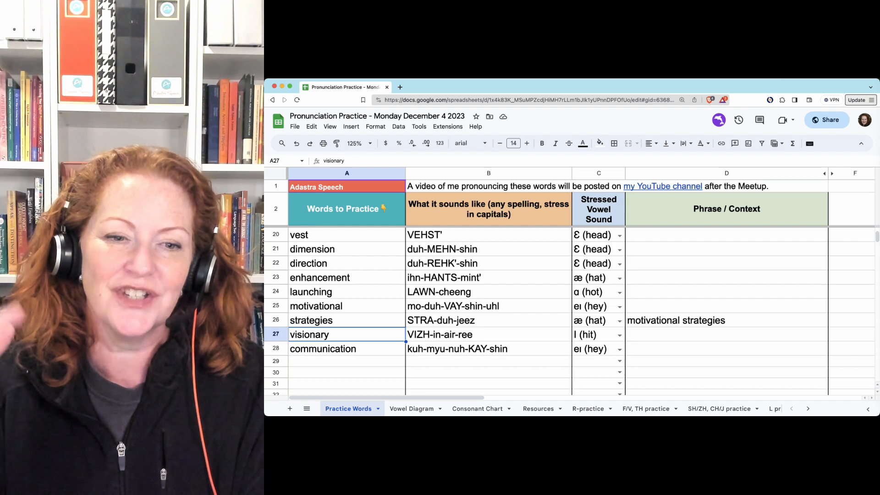
pyautogui.click(322, 348)
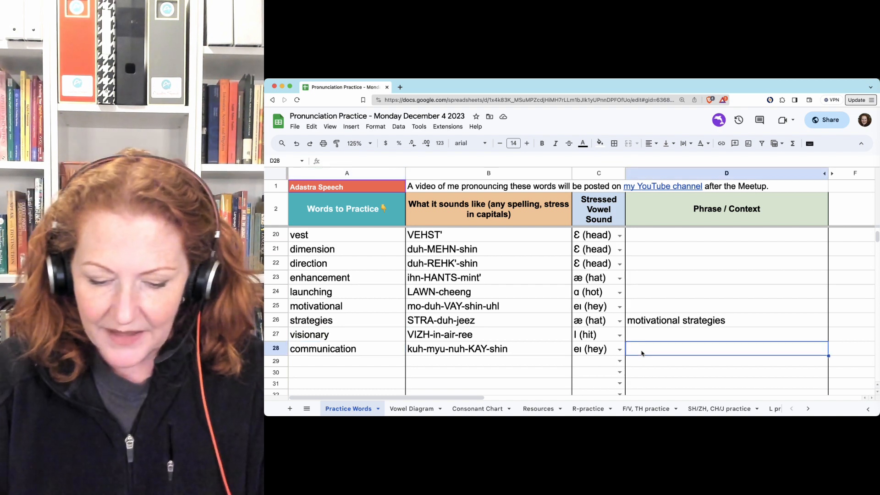
pyautogui.write('visiona')
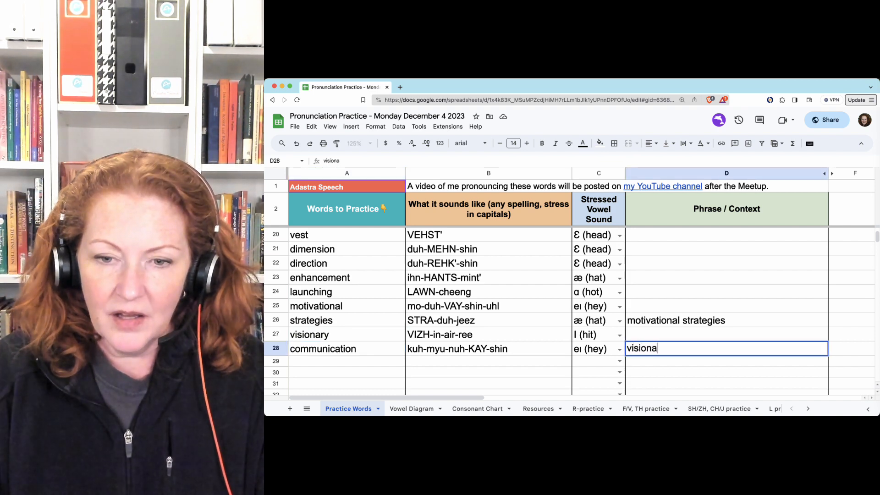